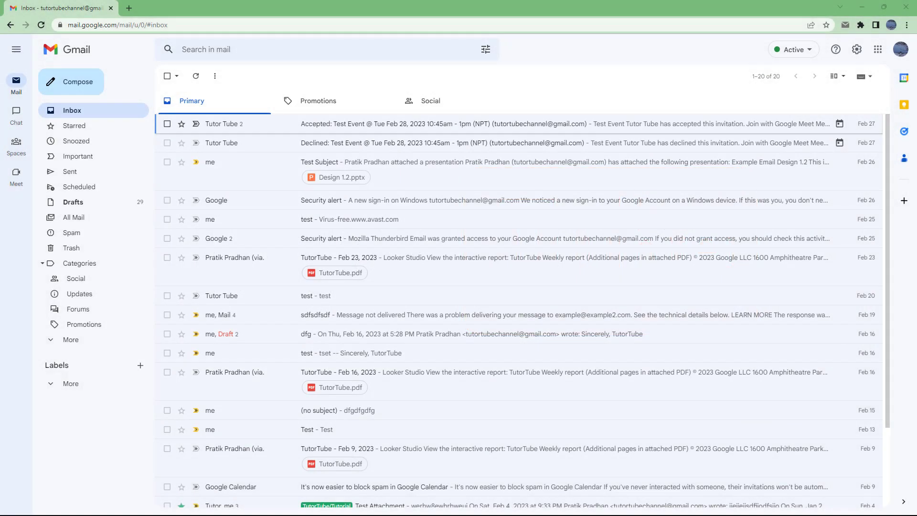
{"action": "mouse_move", "coordinate": [656, 79]}
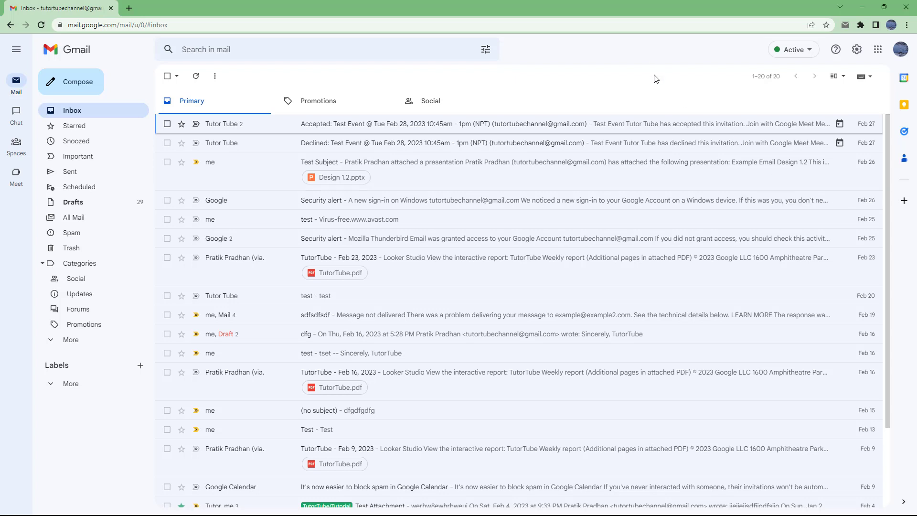
{"action": "mouse_move", "coordinate": [389, 217]}
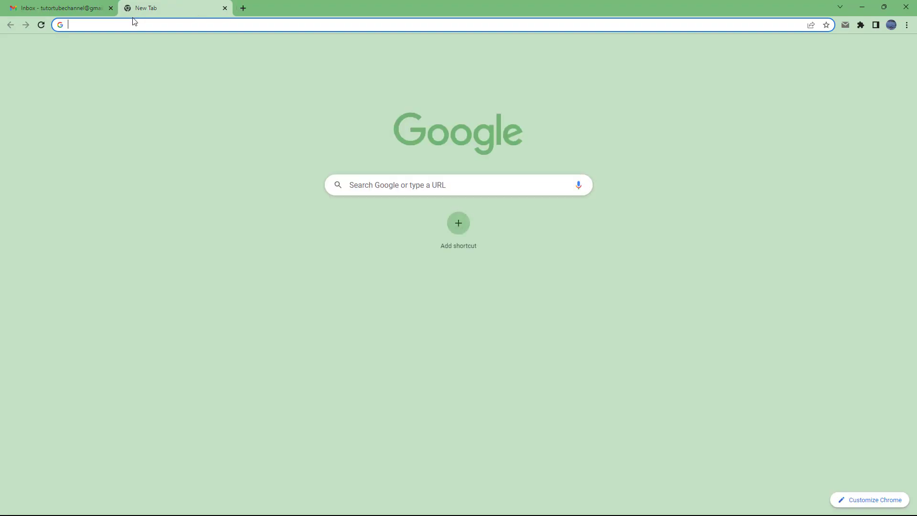
Step: Search the Chrome Web Store for "dictation for gmail" and reach the Dictation for Gmail result
{"action": "left_click", "coordinate": [151, 25]}
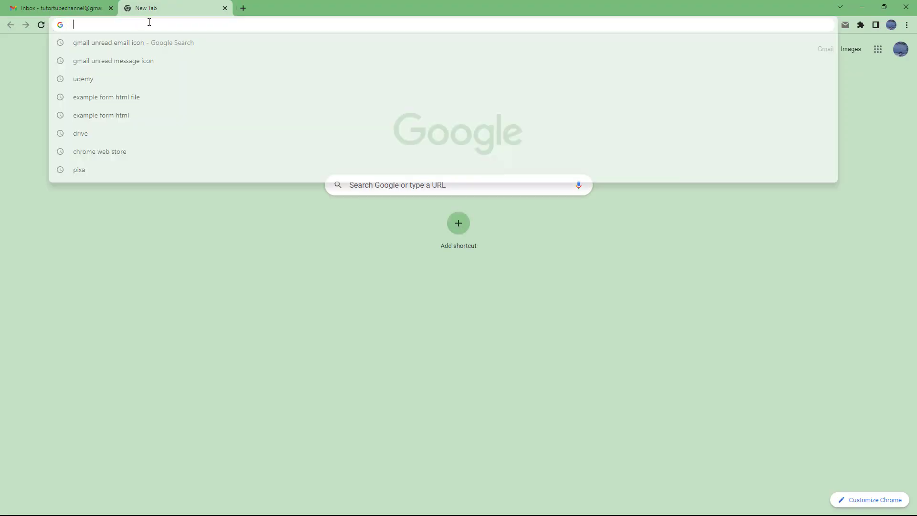
{"action": "type", "text": "c"}
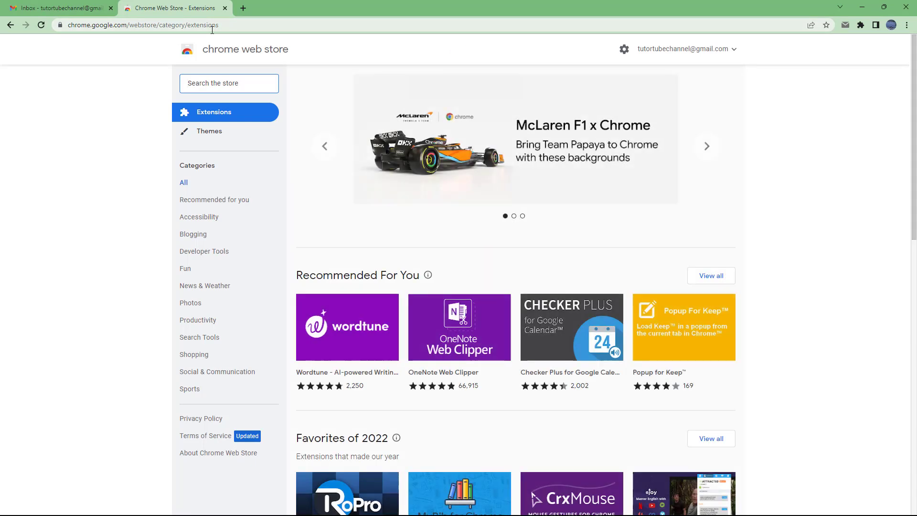
{"action": "left_click", "coordinate": [229, 84]}
{"action": "type", "text": "dictation for gmail"}
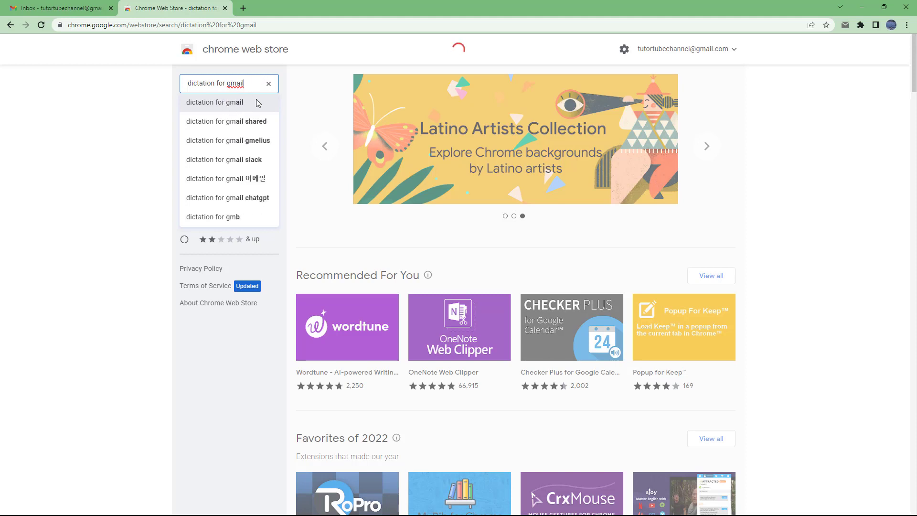
{"action": "left_click", "coordinate": [214, 102]}
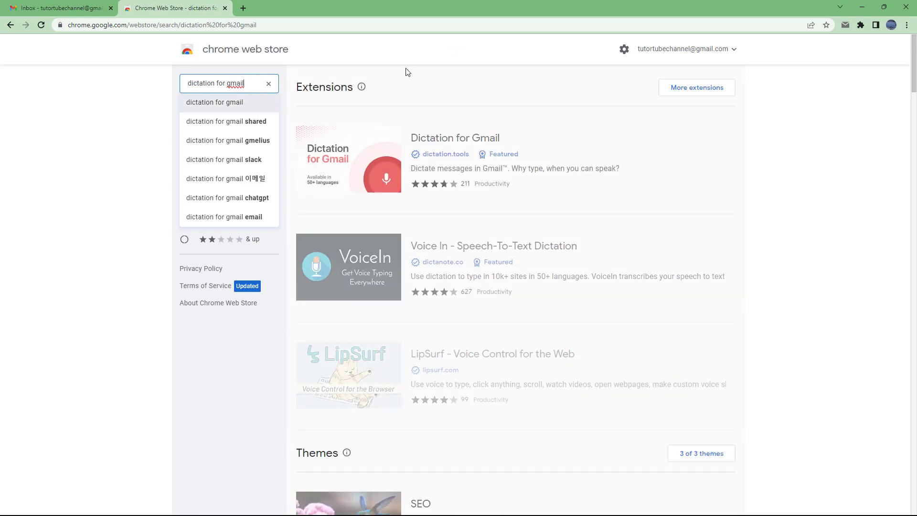
{"action": "mouse_move", "coordinate": [338, 148]}
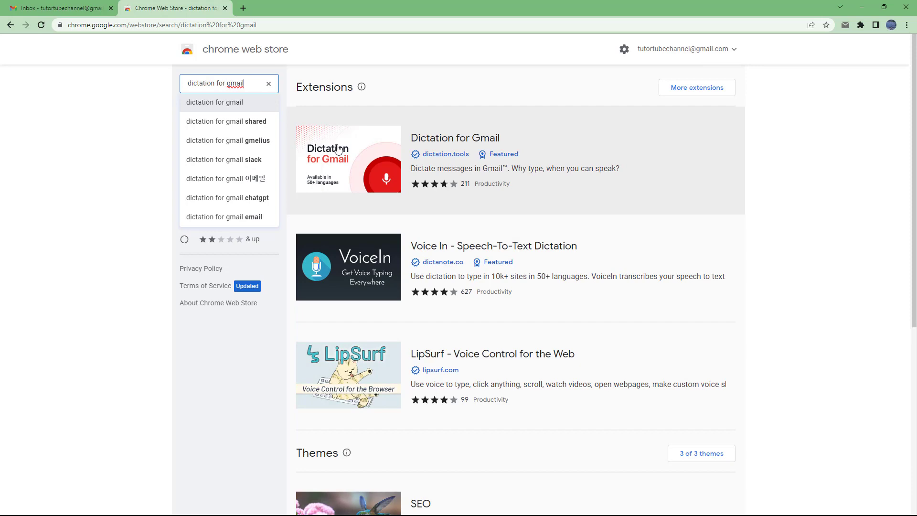
{"action": "mouse_move", "coordinate": [365, 167]}
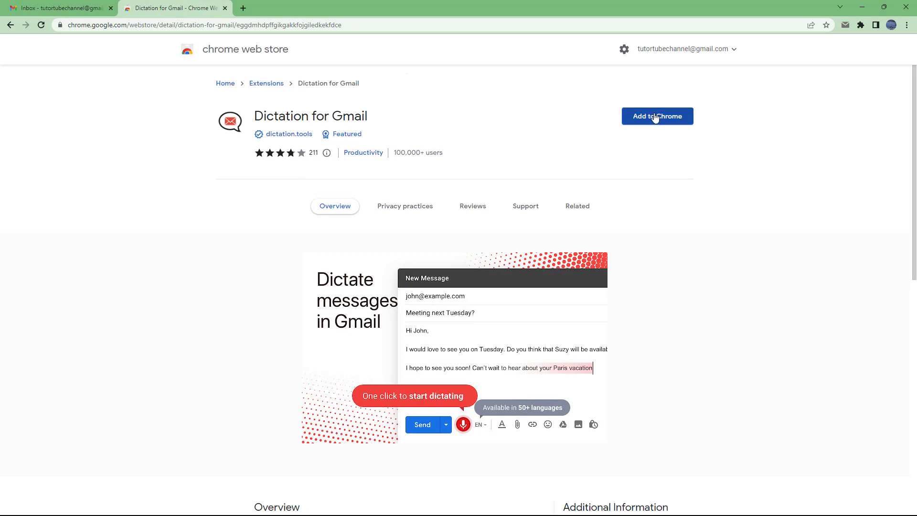
Step: Add Dictation for Gmail to Chrome, dismiss the notice and return to the Gmail inbox
{"action": "left_click", "coordinate": [657, 116]}
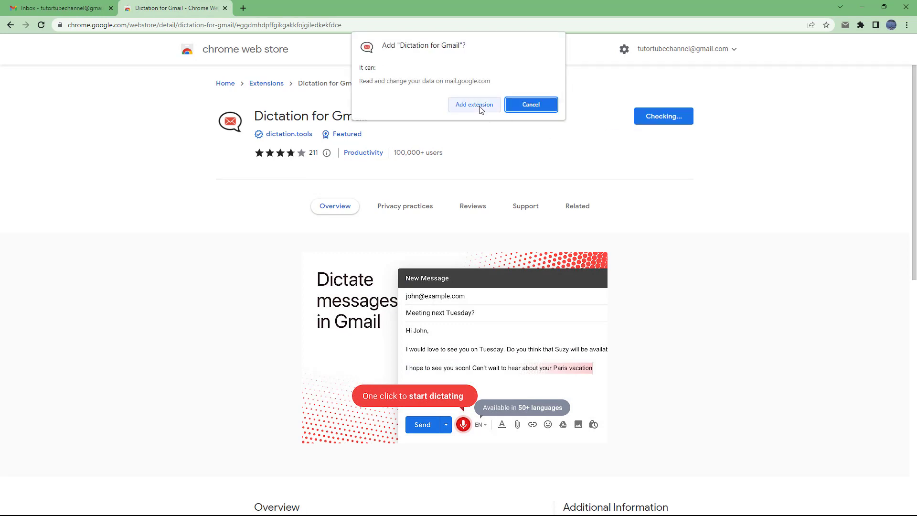
{"action": "left_click", "coordinate": [474, 104]}
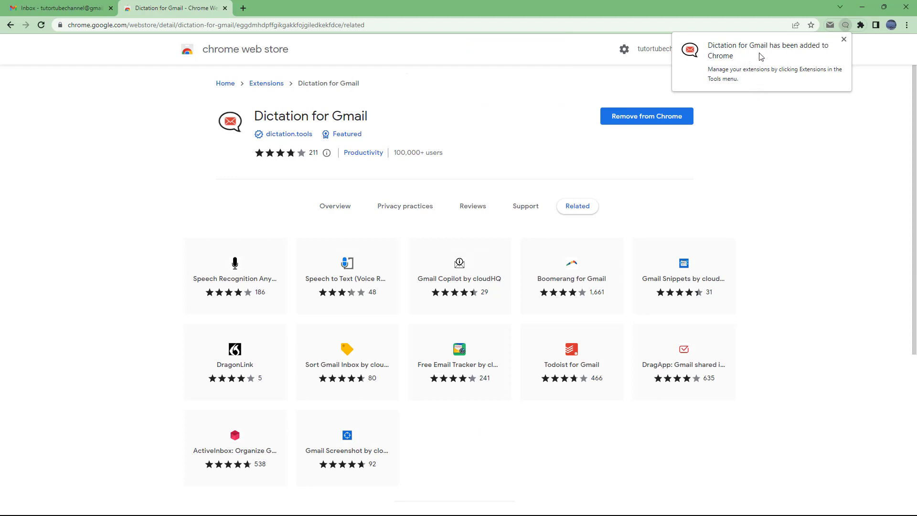
{"action": "mouse_move", "coordinate": [768, 134]}
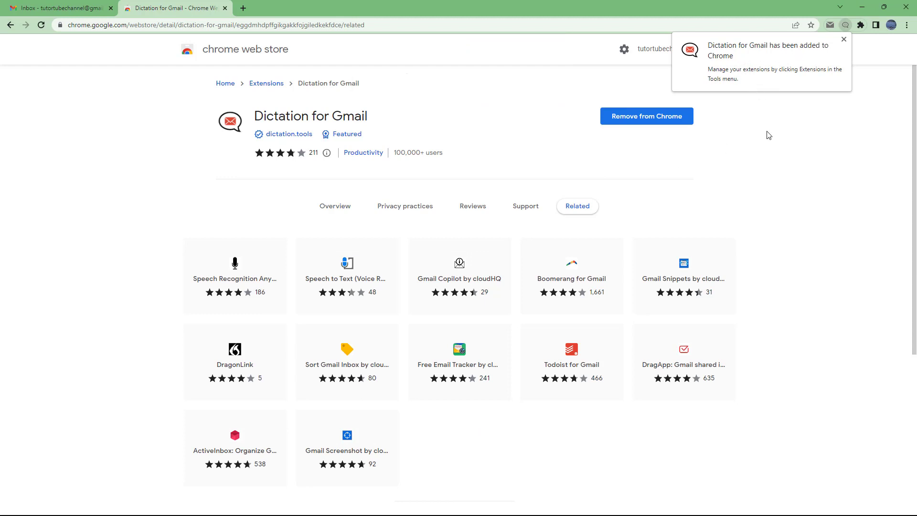
{"action": "left_click", "coordinate": [844, 39]}
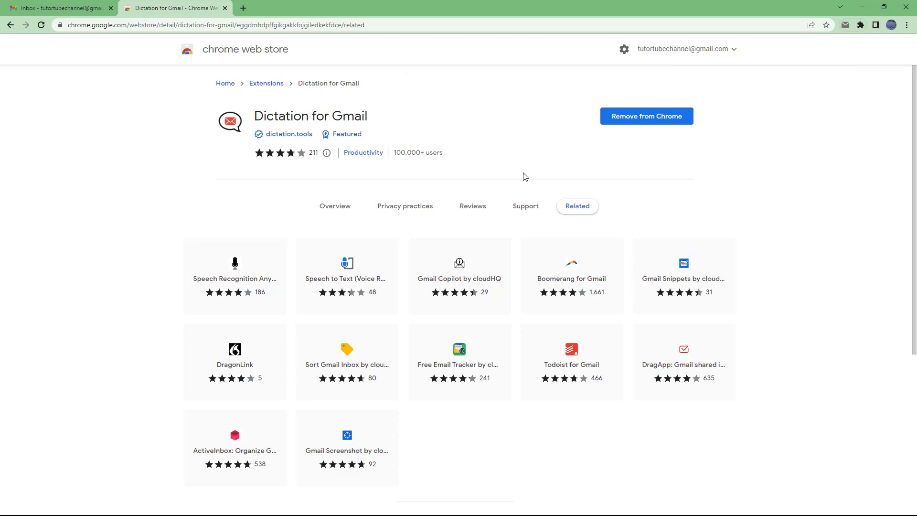
{"action": "left_click", "coordinate": [57, 8]}
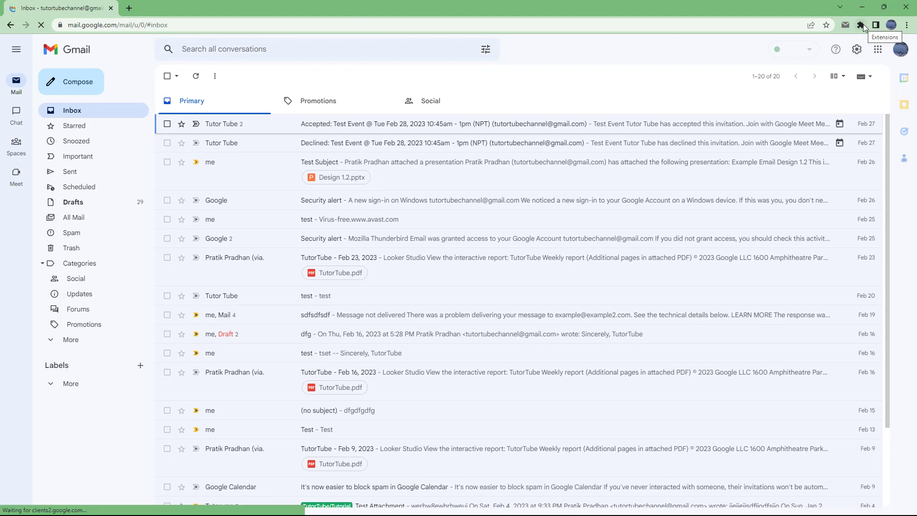
Step: Compose a new message and start voice dictation in its body via the microphone icon
{"action": "left_click", "coordinate": [859, 25]}
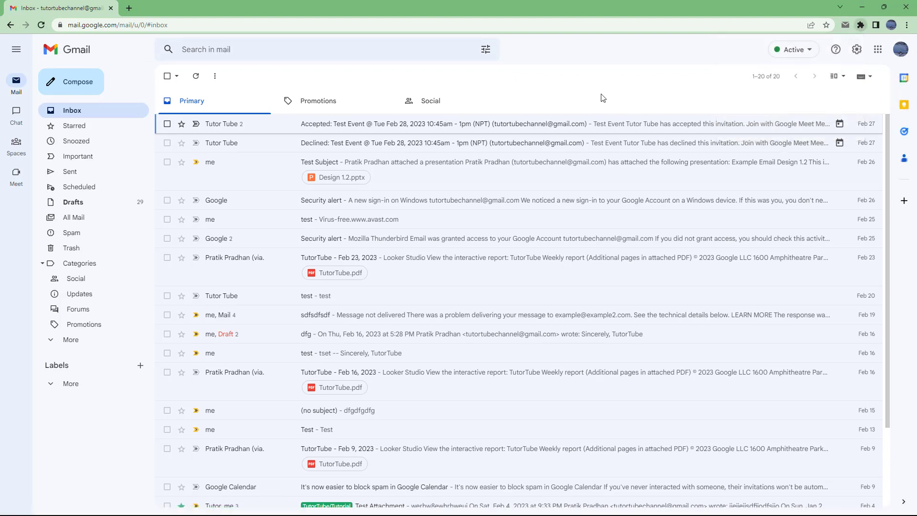
{"action": "mouse_move", "coordinate": [592, 101]}
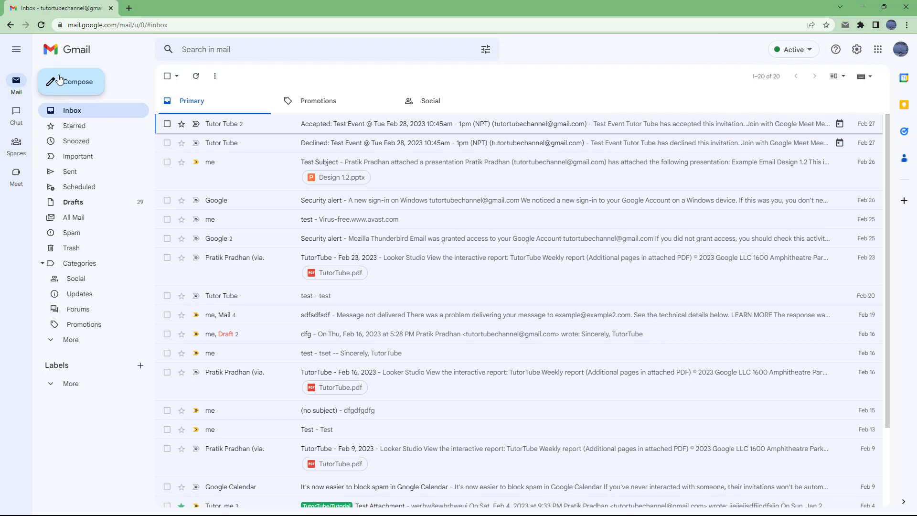
{"action": "left_click", "coordinate": [70, 82]}
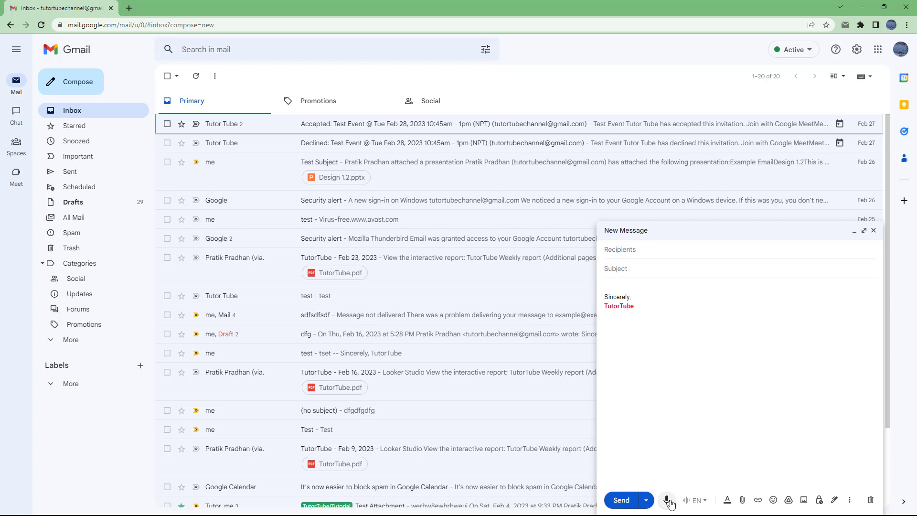
{"action": "left_click", "coordinate": [667, 501]}
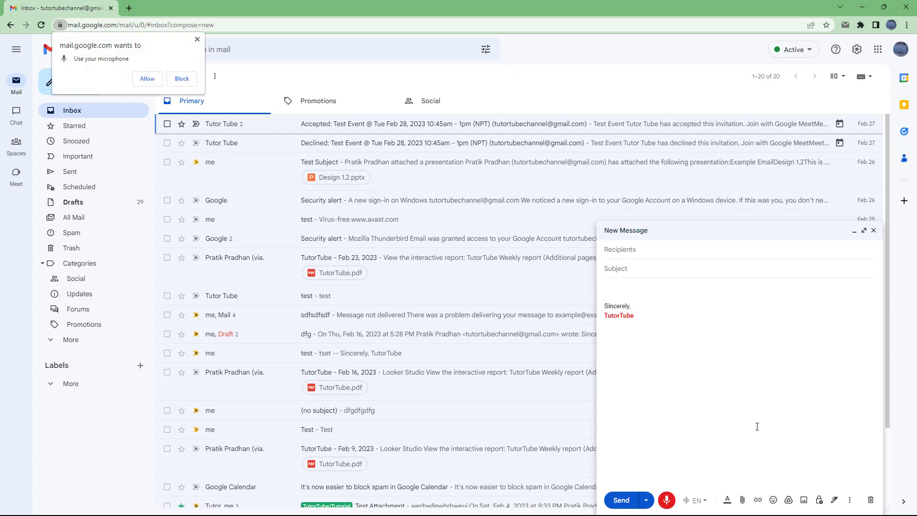
{"action": "mouse_move", "coordinate": [689, 459]}
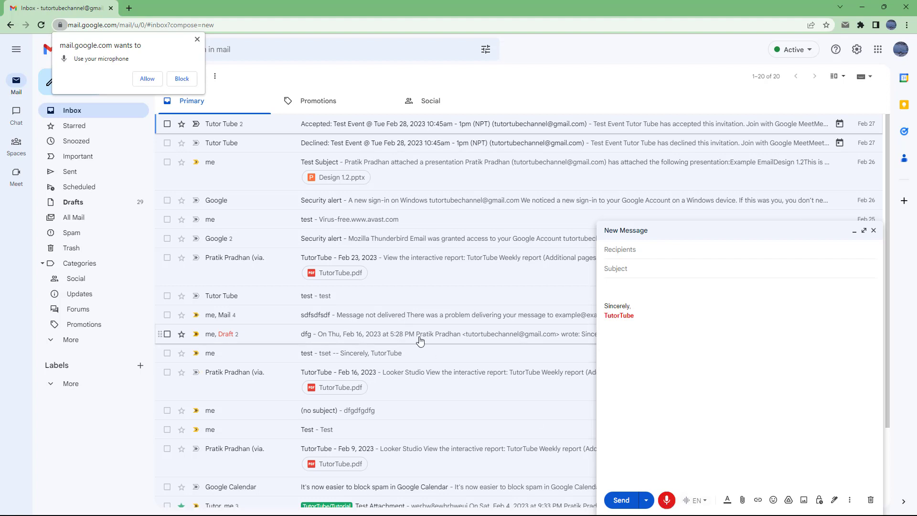
{"action": "mouse_move", "coordinate": [114, 68]}
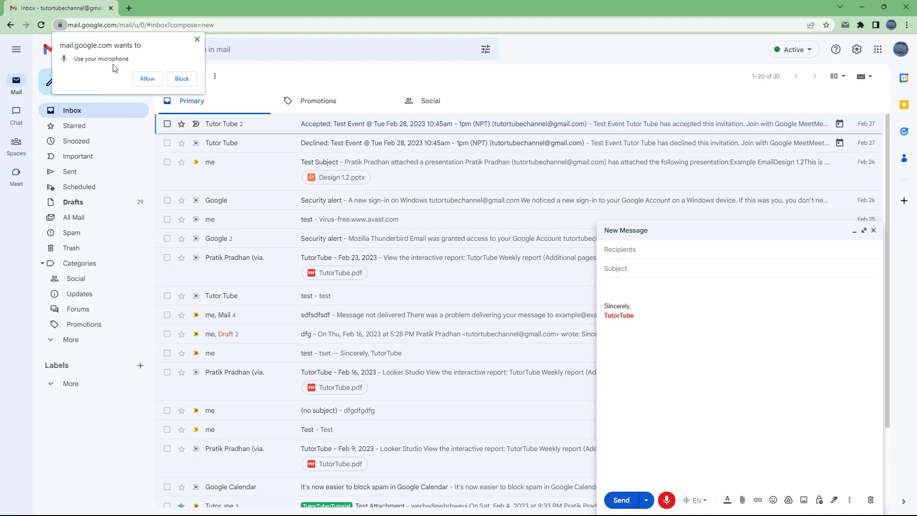
{"action": "mouse_move", "coordinate": [139, 76]}
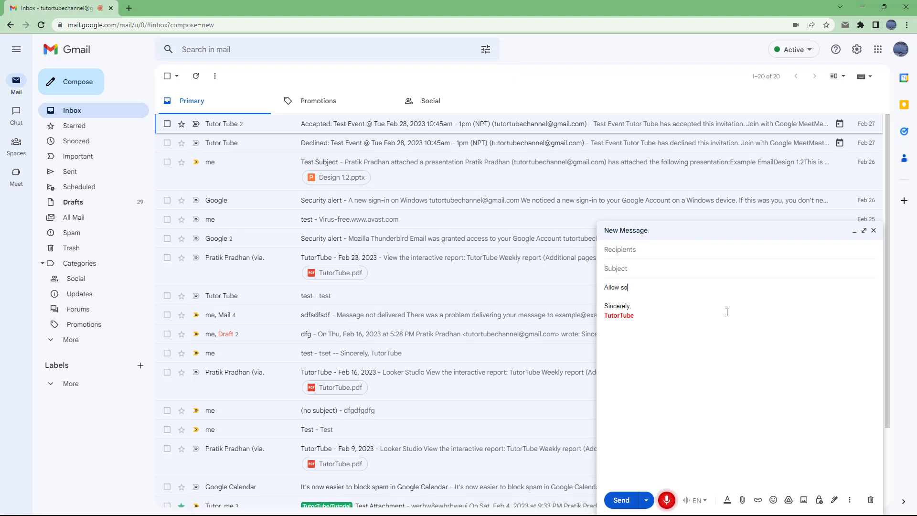
Step: Dictate two paragraphs explaining that speaking saves typing letter by letter into the body
{"action": "type", "text": "once I do that you can see that what ever I speak as being tight out as"}
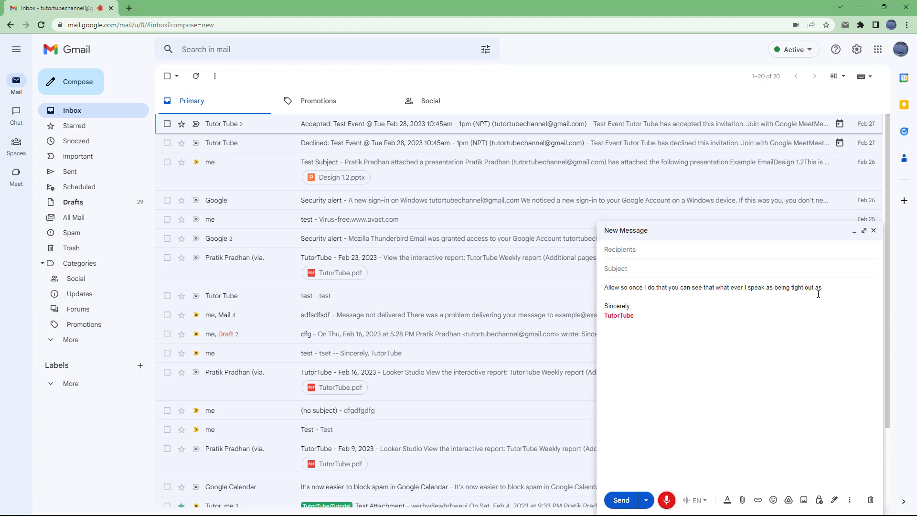
{"action": "type", "text": "an email write that"}
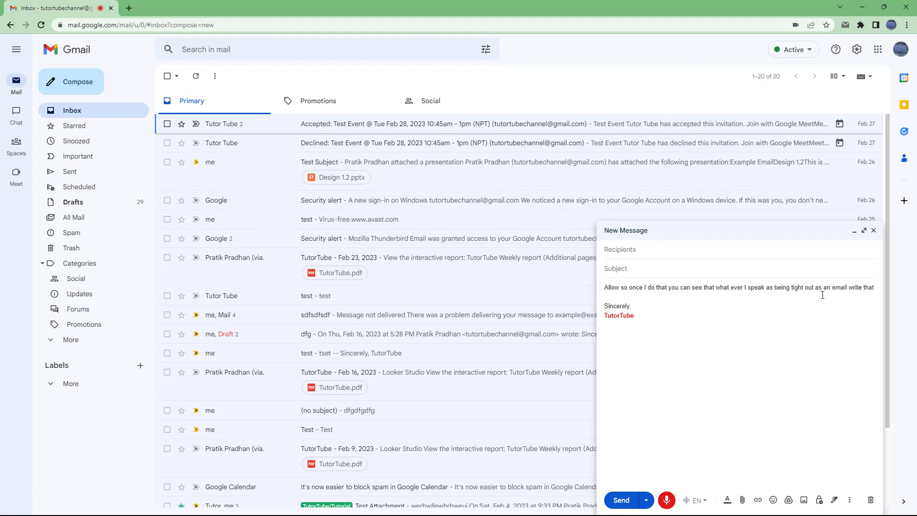
{"action": "type", "text": "and then this will help me see the lot of time"}
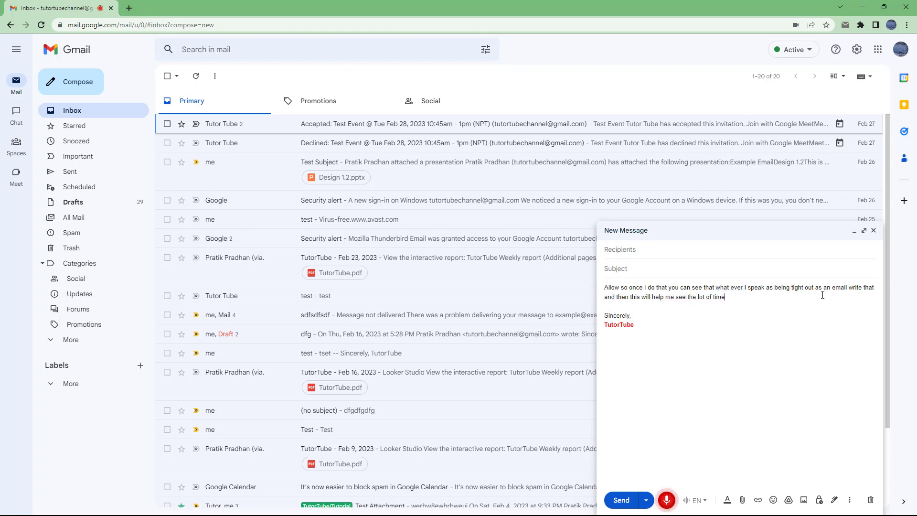
{"action": "type", "text": "because I don't have to type in everything"}
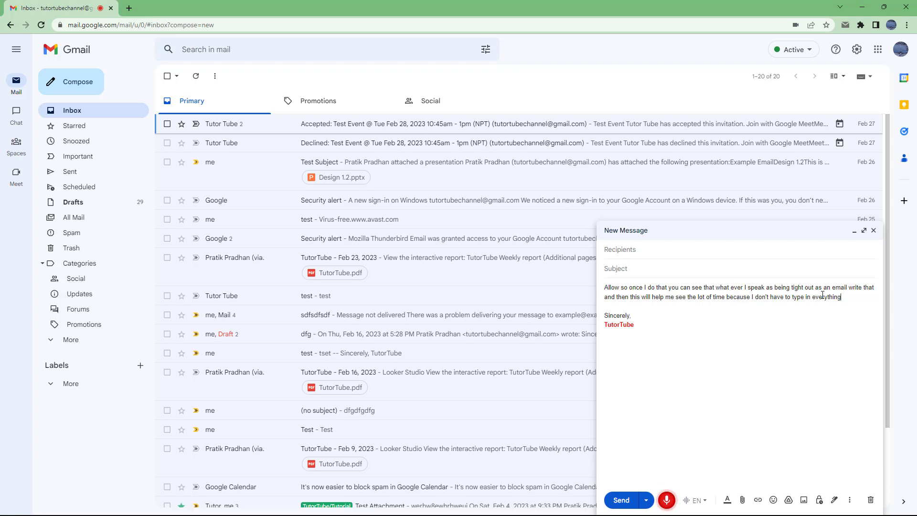
{"action": "type", "text": "later by letter"}
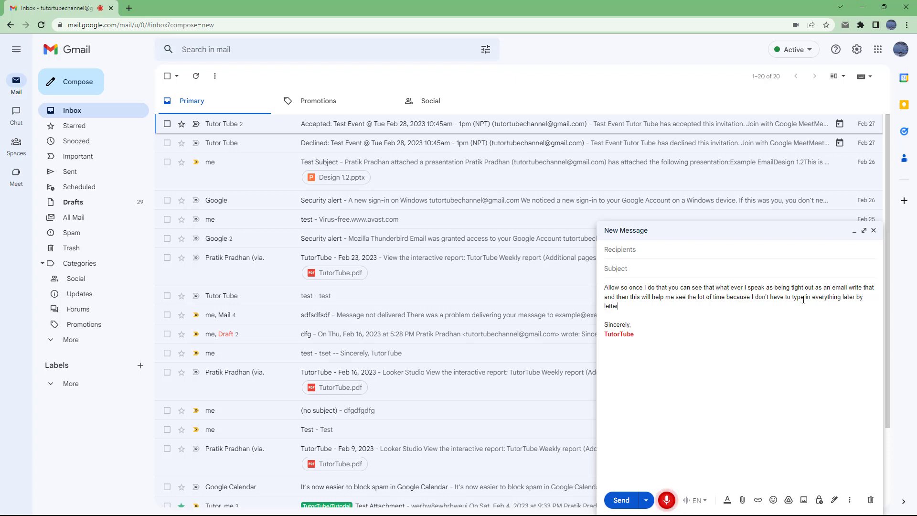
{"action": "type", "text": "it mean of the perfect"}
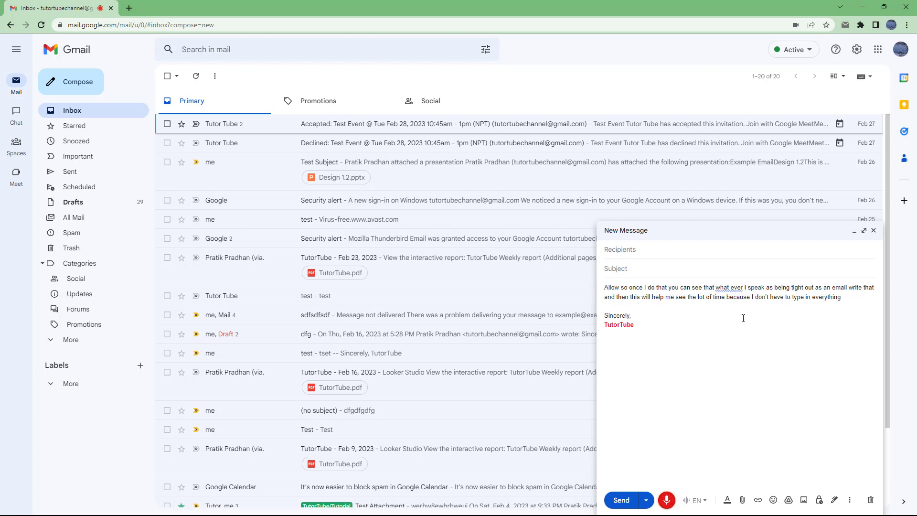
{"action": "mouse_move", "coordinate": [823, 308]}
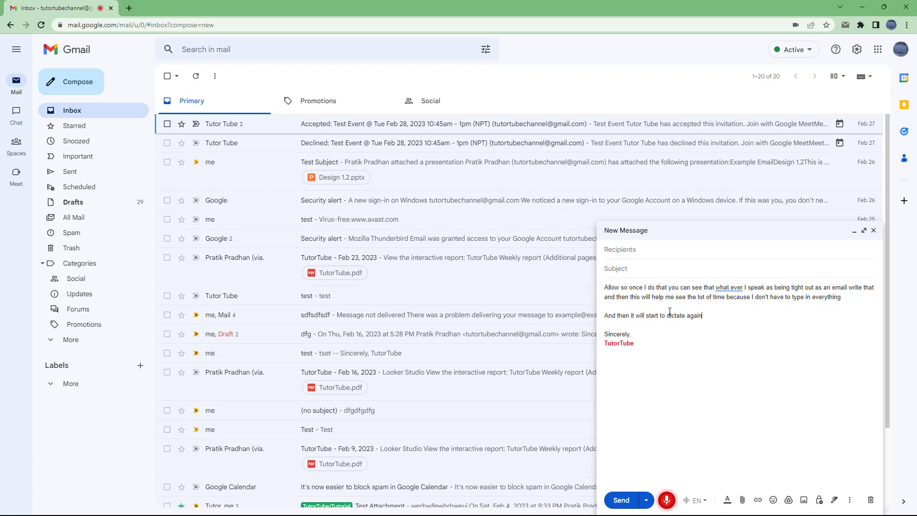
{"action": "type", "text": "that is it starts to"}
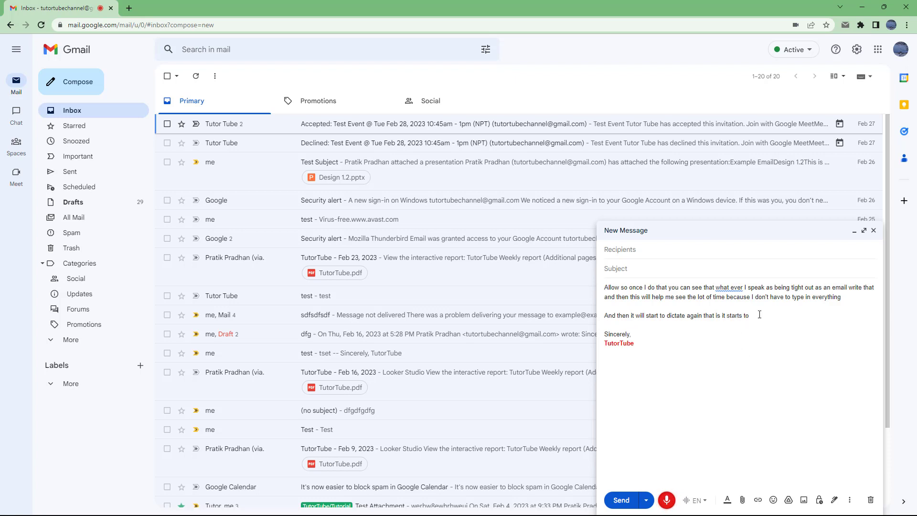
{"action": "type", "text": "type again as you can see right here"}
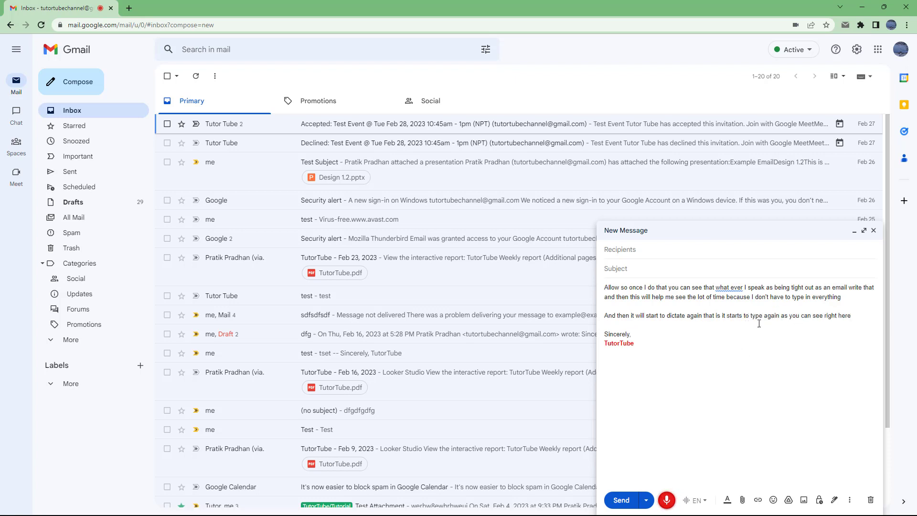
{"action": "type", "text": "on to this"}
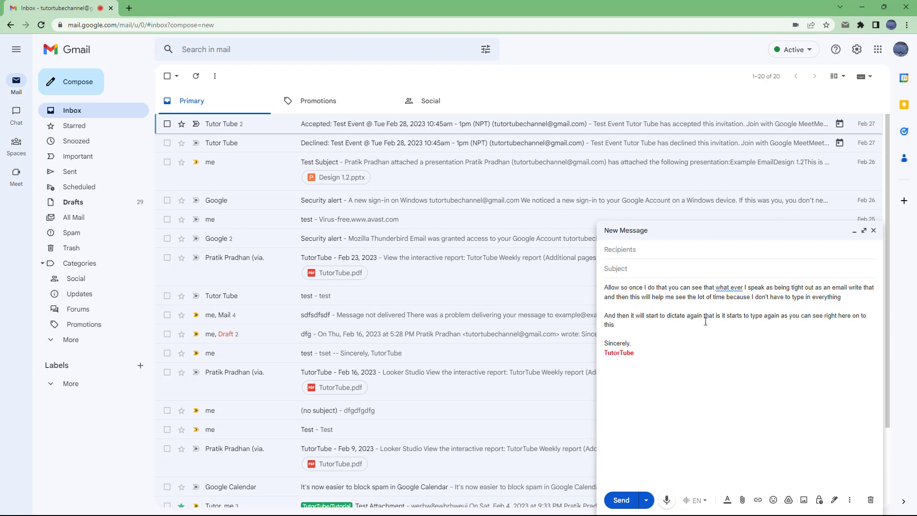